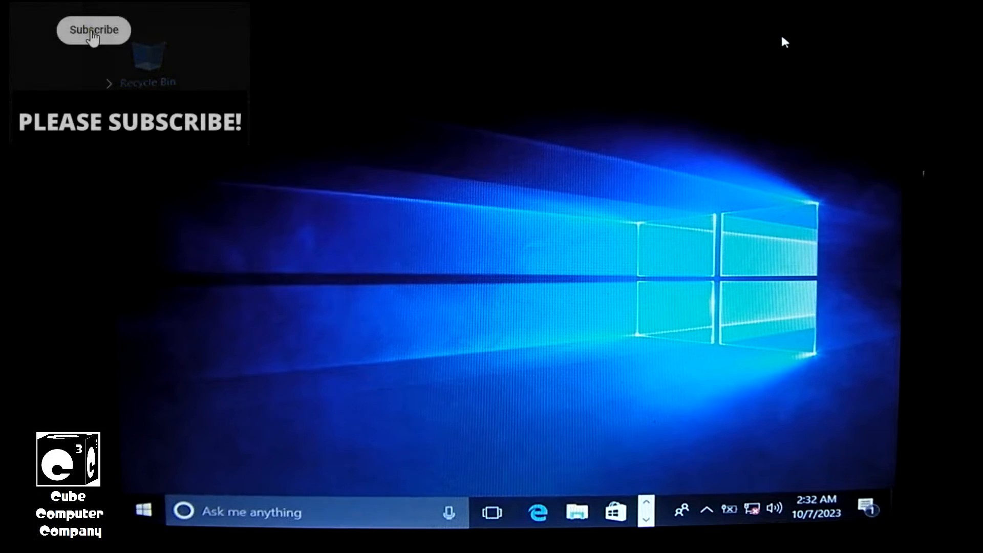
Reach the Activation page via Start and the 'Windows isn't activated' link in Settings
{"action": "left_click", "coordinate": [93, 30]}
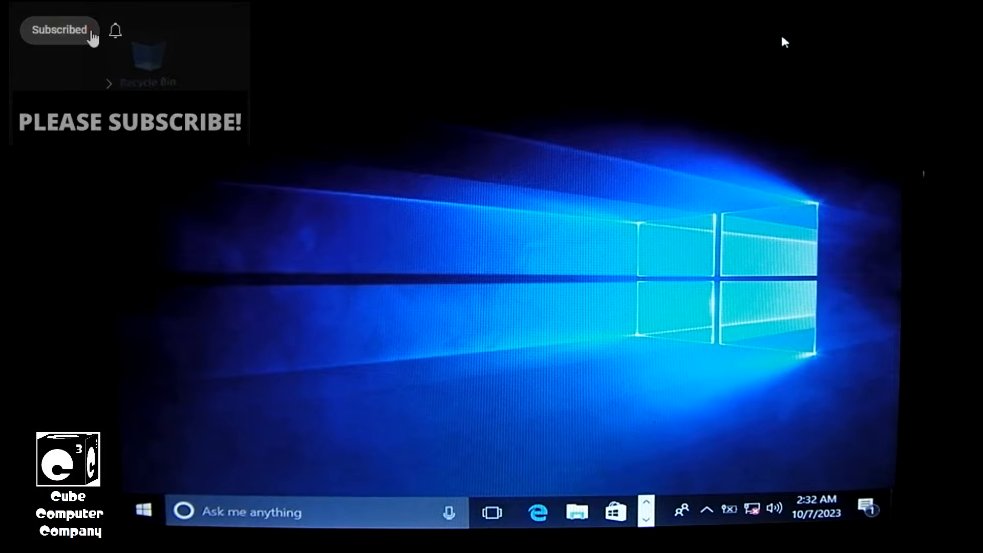
{"action": "left_click", "coordinate": [115, 30]}
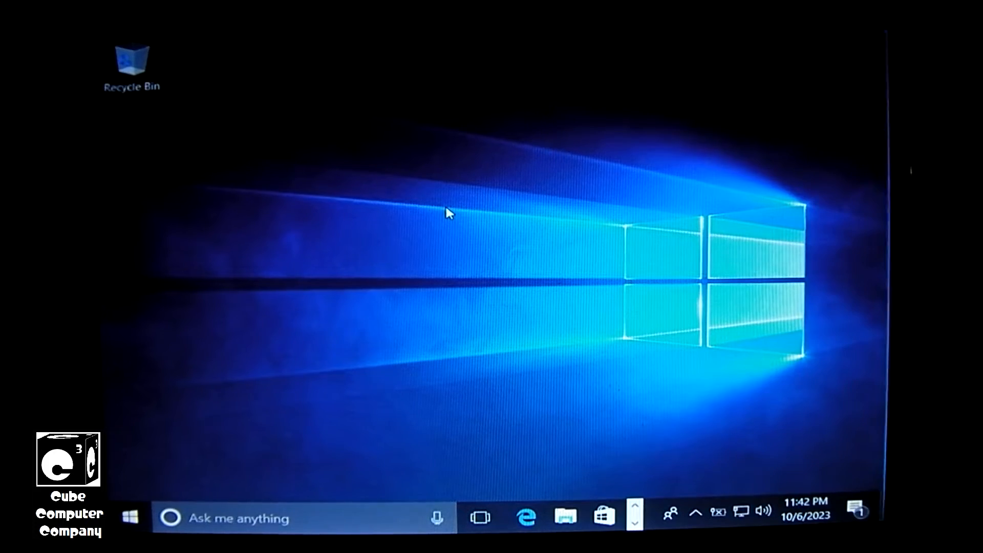
{"action": "left_click", "coordinate": [130, 518]}
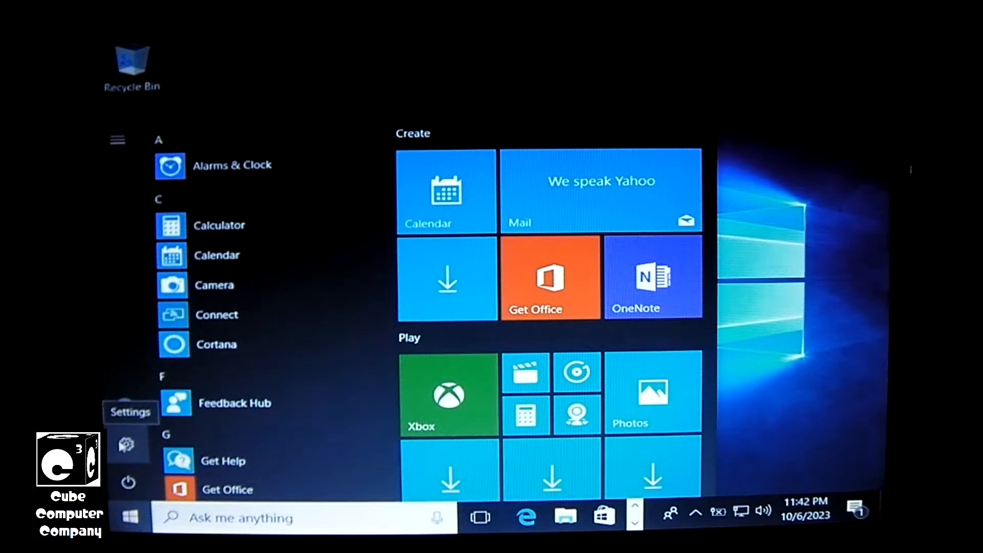
{"action": "left_click", "coordinate": [128, 445]}
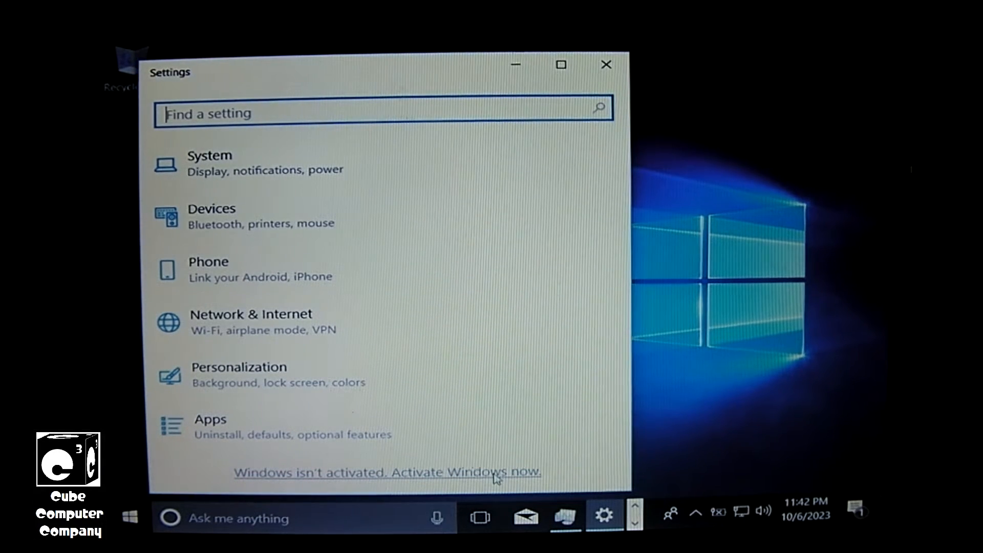
{"action": "left_click", "coordinate": [386, 471]}
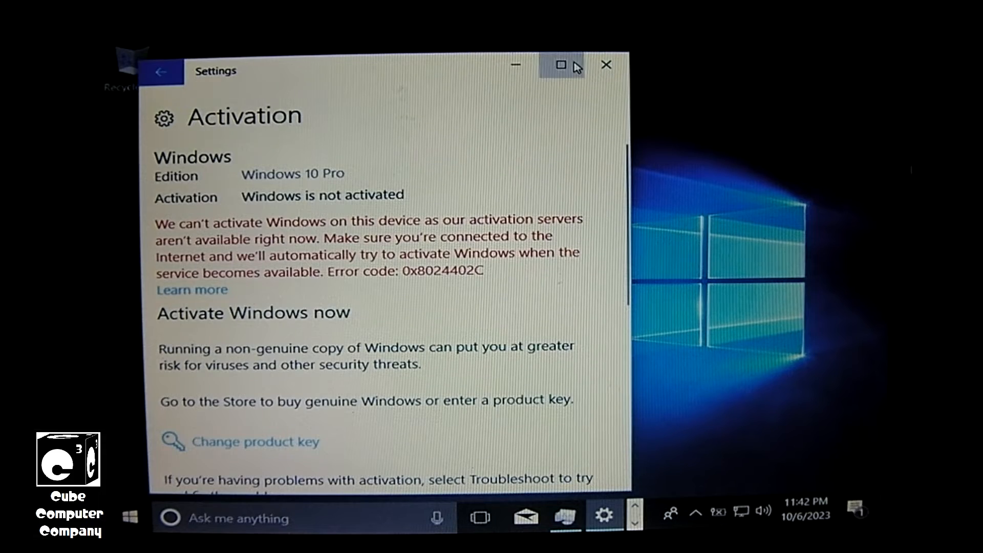
{"action": "mouse_move", "coordinate": [561, 64]}
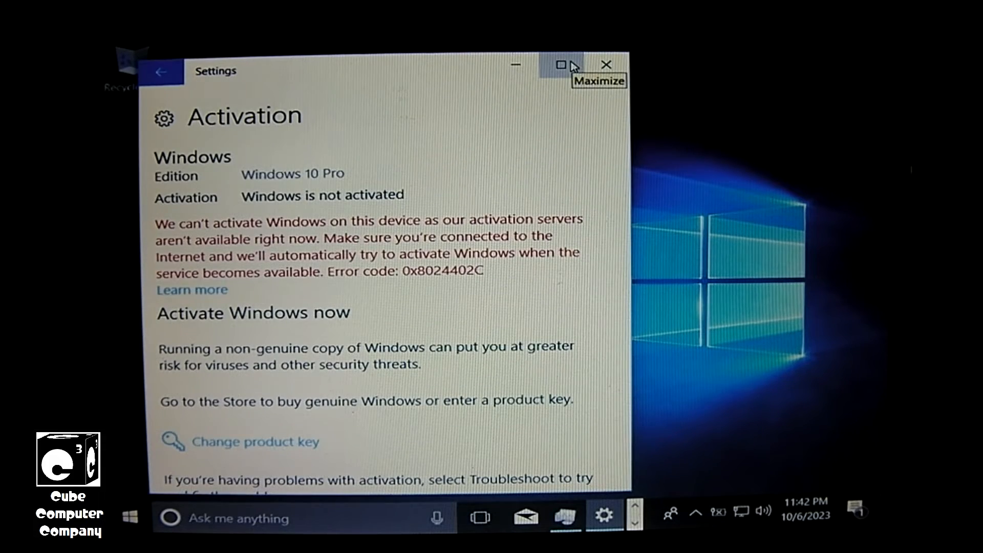
Maximize Settings and bring up the Enter a product key dialog via 'Change product key'
{"action": "left_click", "coordinate": [560, 64]}
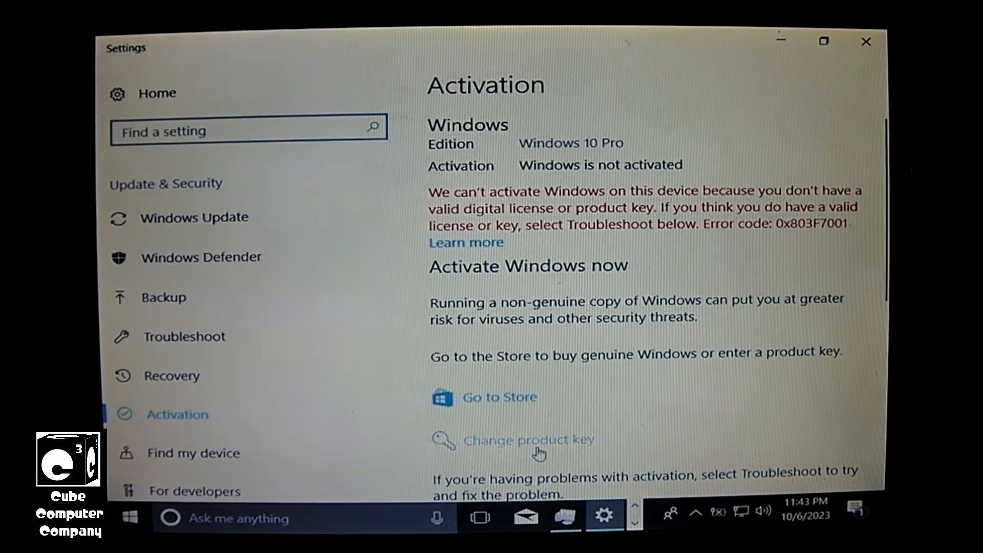
{"action": "left_click", "coordinate": [529, 439]}
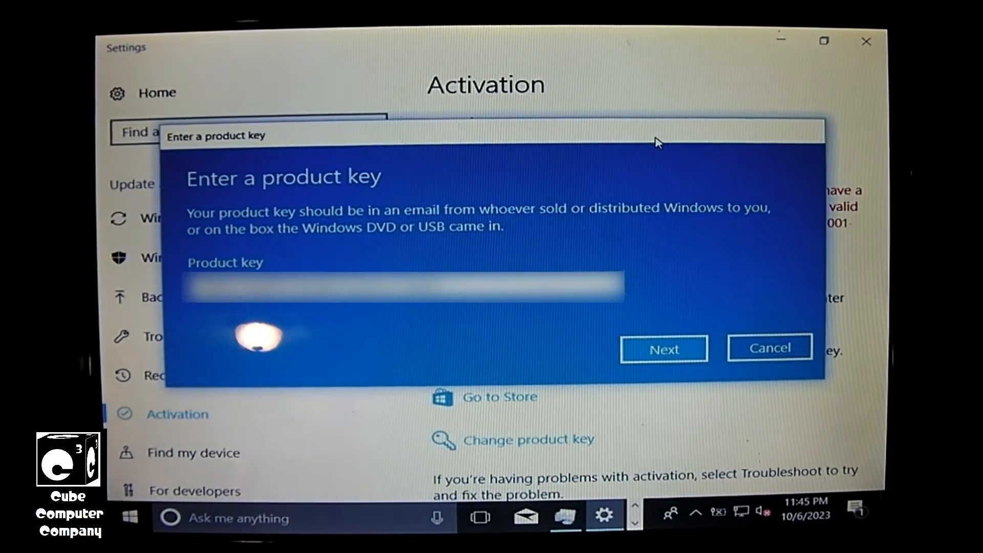
Submit the Windows 7 product key so the Activate Windows confirmation appears
{"action": "left_click", "coordinate": [664, 348]}
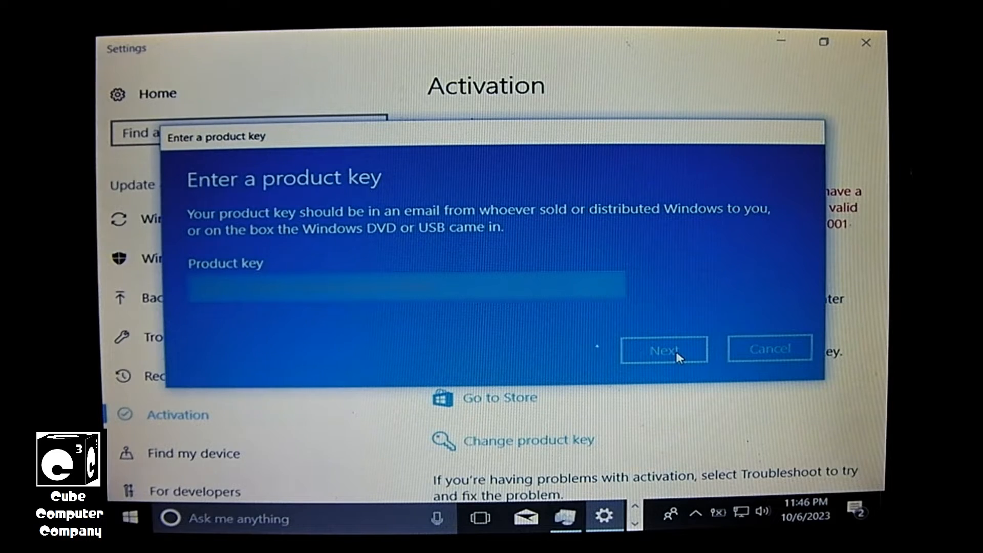
{"action": "left_click", "coordinate": [663, 349]}
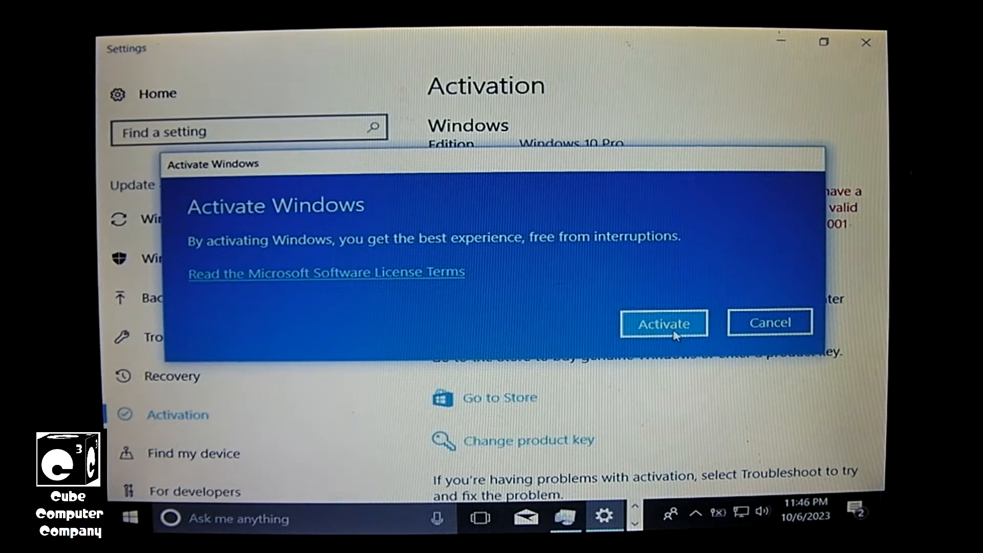
Attempt activation with the key, ending in 'Unable to activate Windows' error 0x803fa067
{"action": "left_click", "coordinate": [663, 323]}
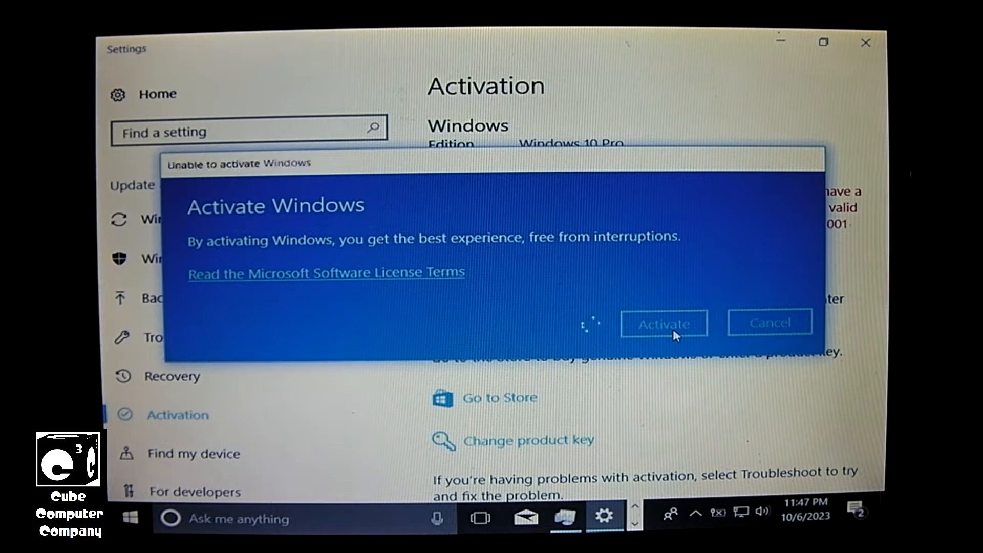
{"action": "left_click", "coordinate": [662, 323]}
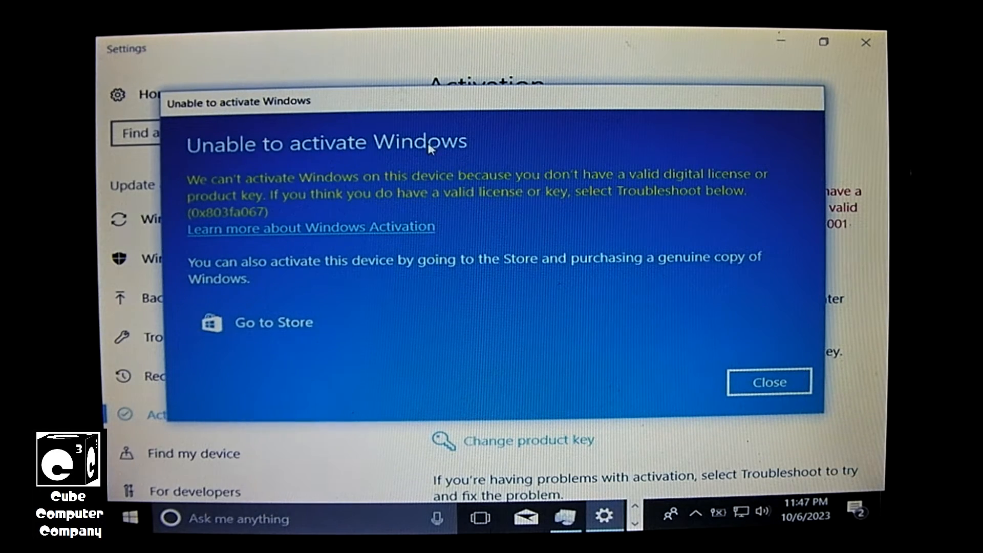
{"action": "mouse_move", "coordinate": [230, 186]}
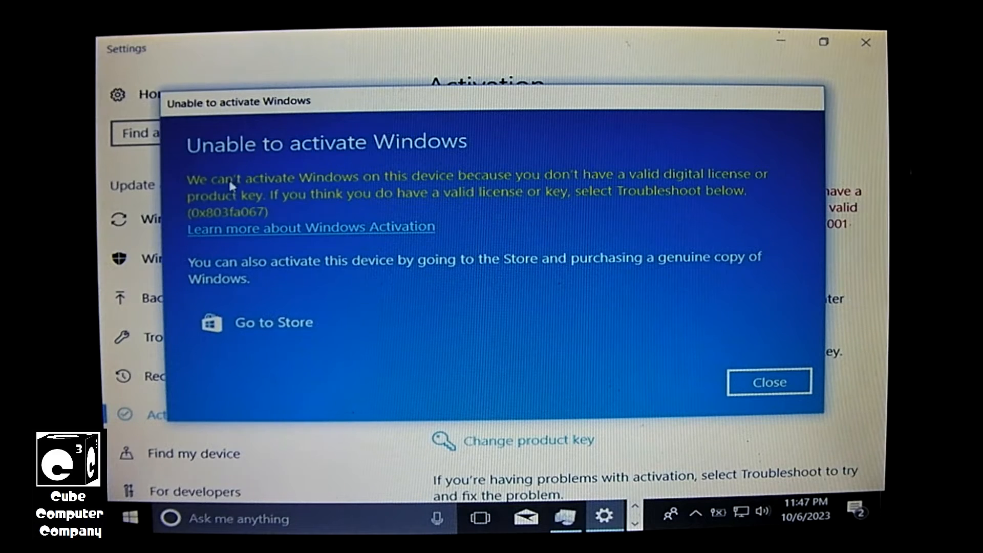
{"action": "mouse_move", "coordinate": [420, 183]}
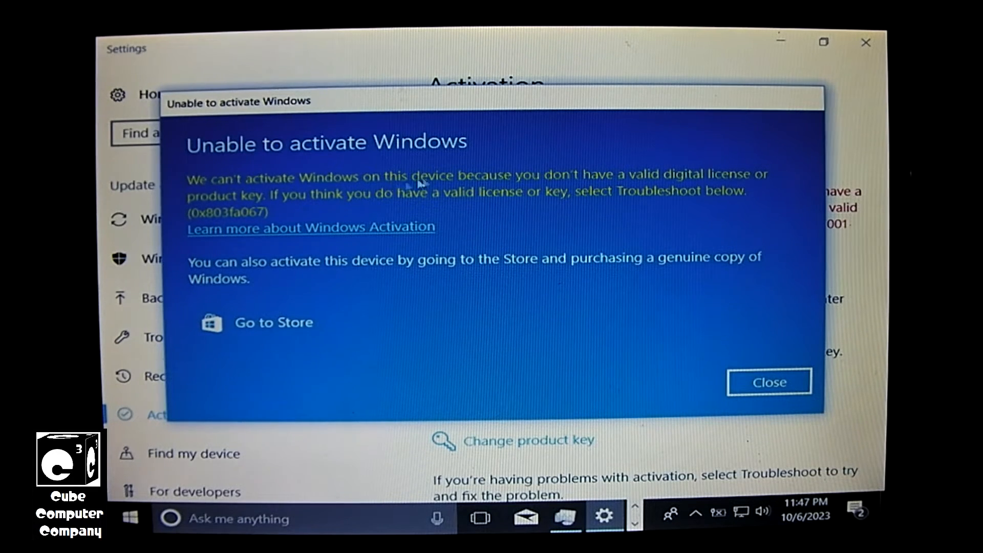
{"action": "mouse_move", "coordinate": [589, 178]}
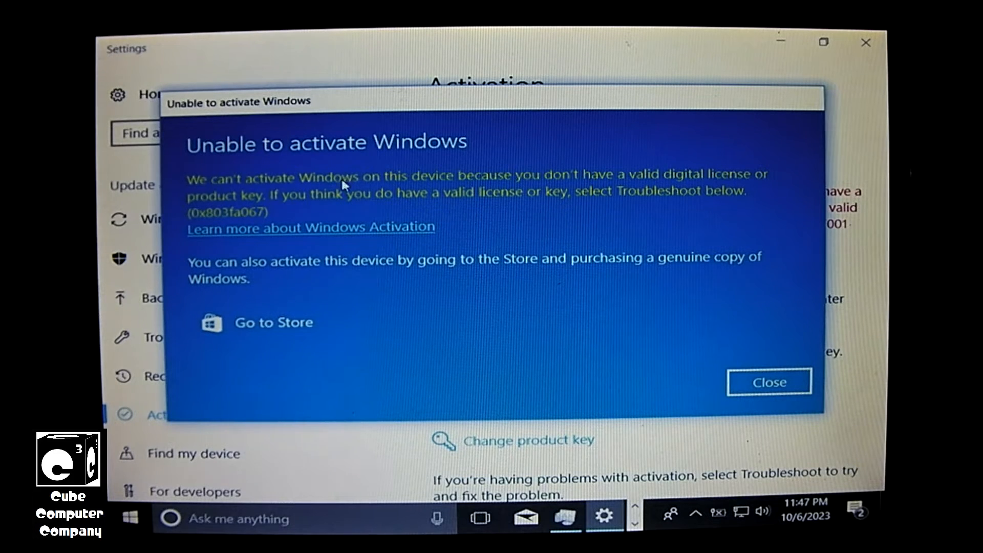
{"action": "mouse_move", "coordinate": [558, 216]}
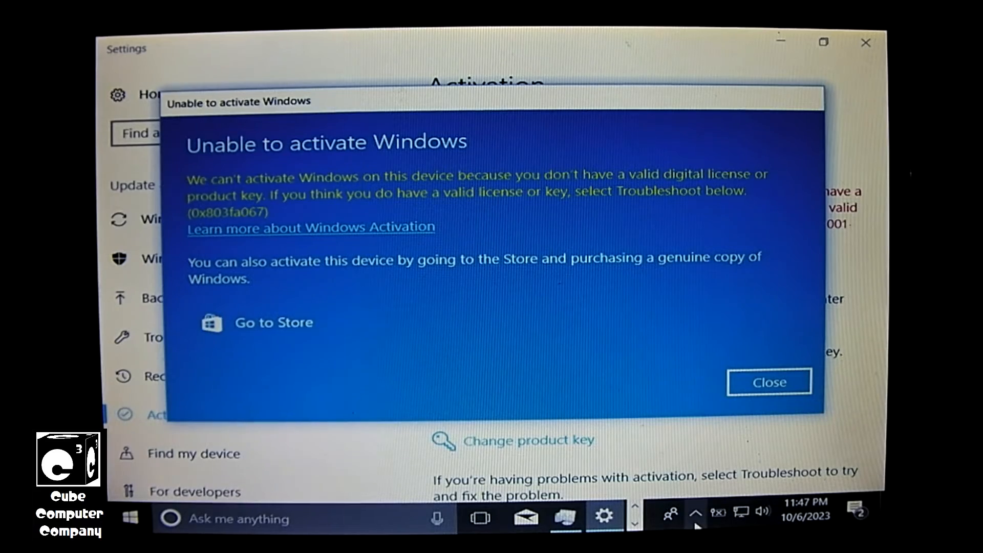
{"action": "left_click", "coordinate": [768, 382]}
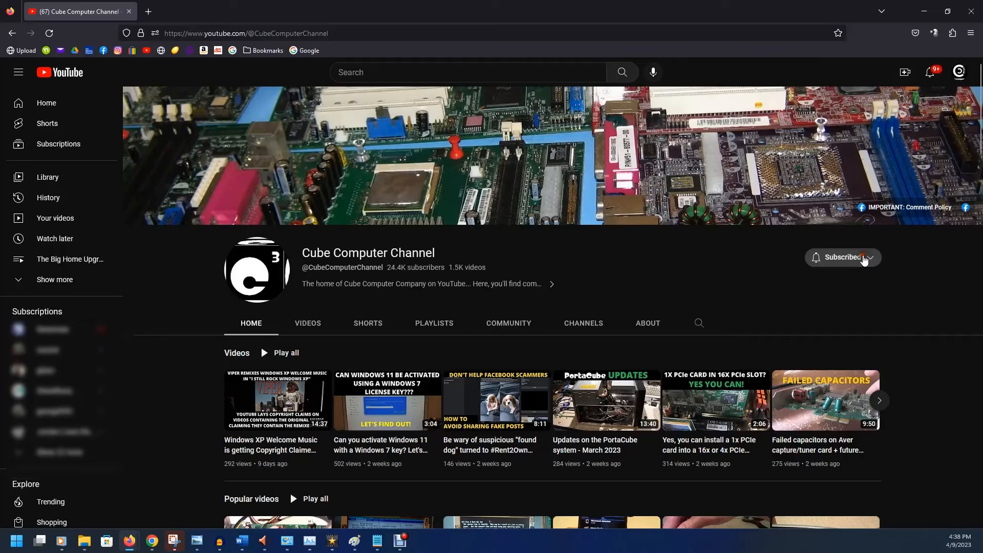
Subscribe to Cube Computer Channel, like the Windows 11 activation video, and show its Share panel
{"action": "left_click", "coordinate": [843, 257]}
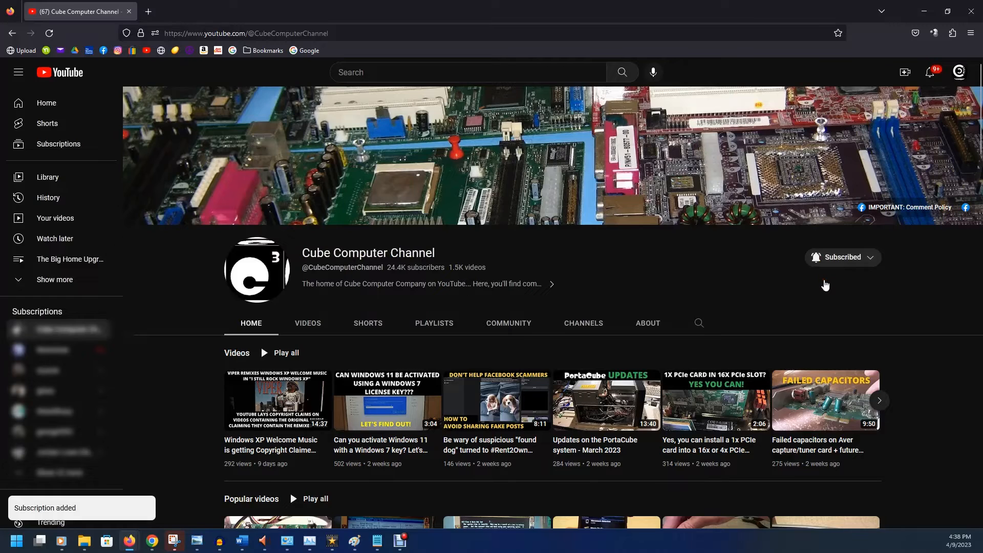
{"action": "left_click", "coordinate": [387, 400]}
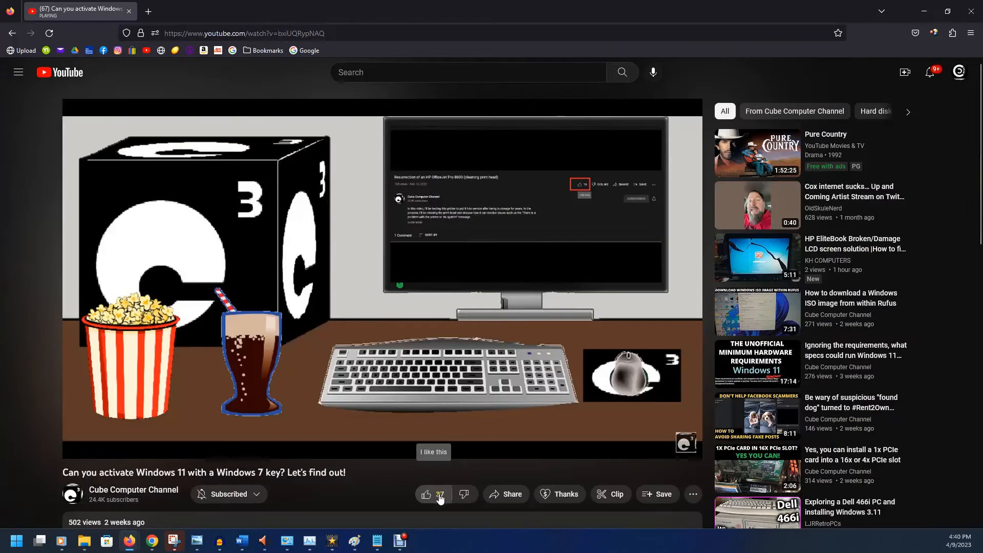
{"action": "left_click", "coordinate": [427, 493]}
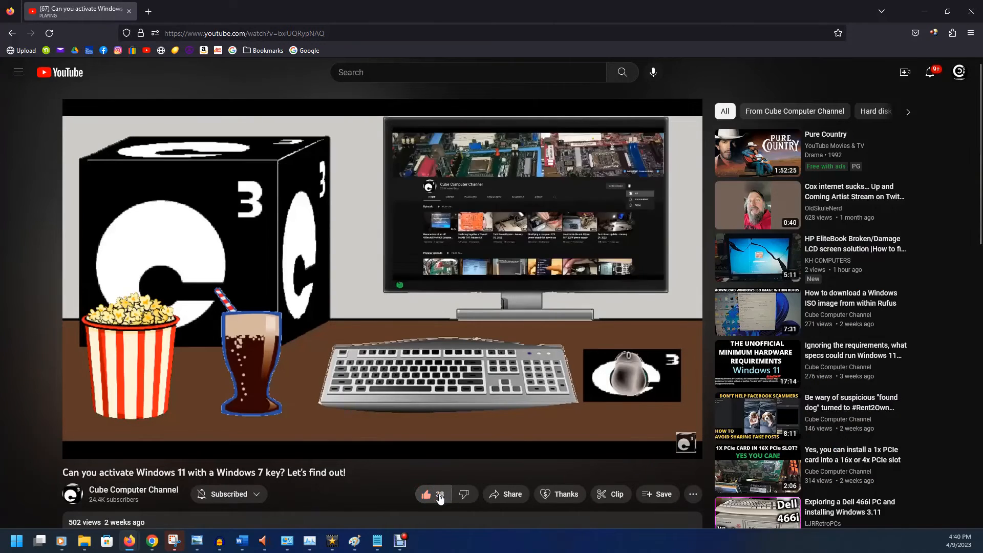
{"action": "scroll", "scroll_direction": "down", "scroll_amount": 3}
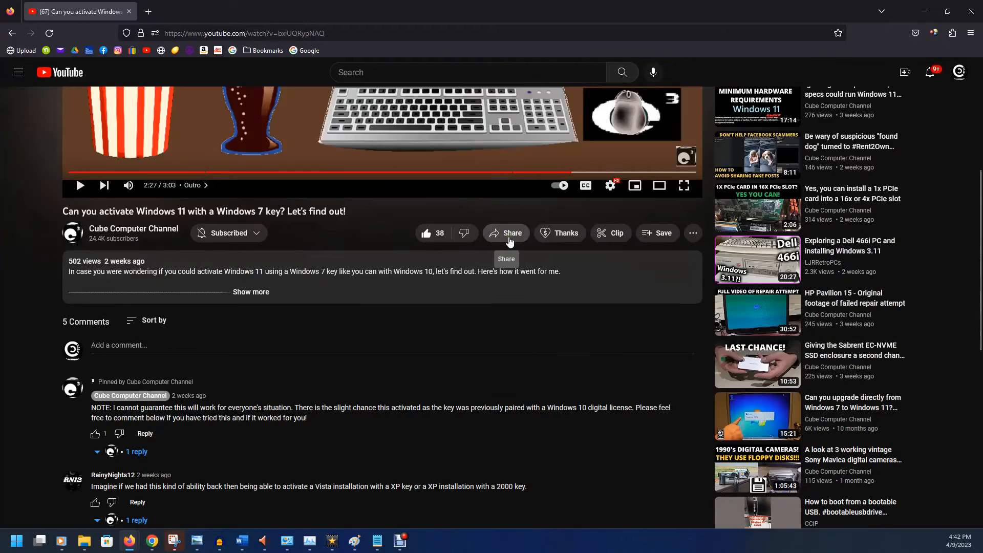
{"action": "left_click", "coordinate": [506, 232]}
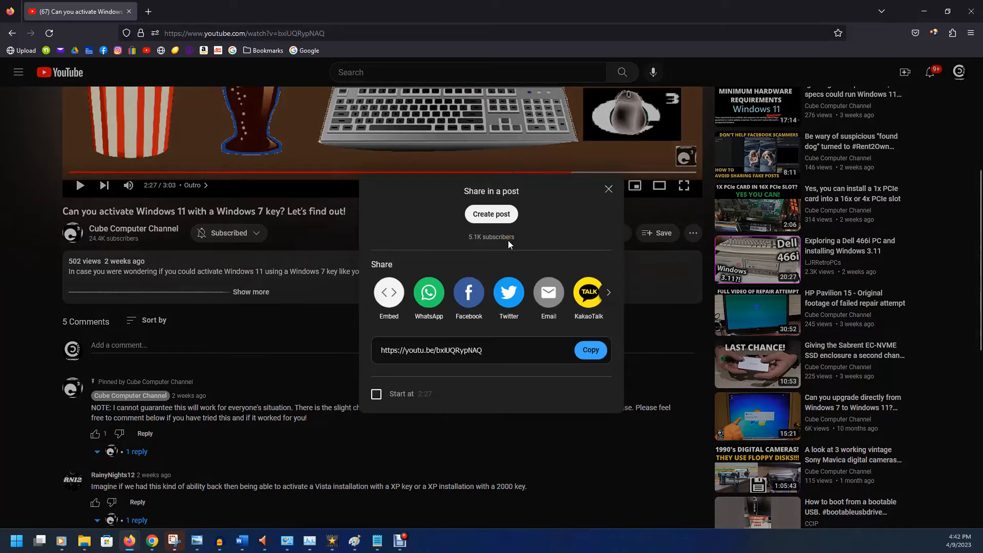